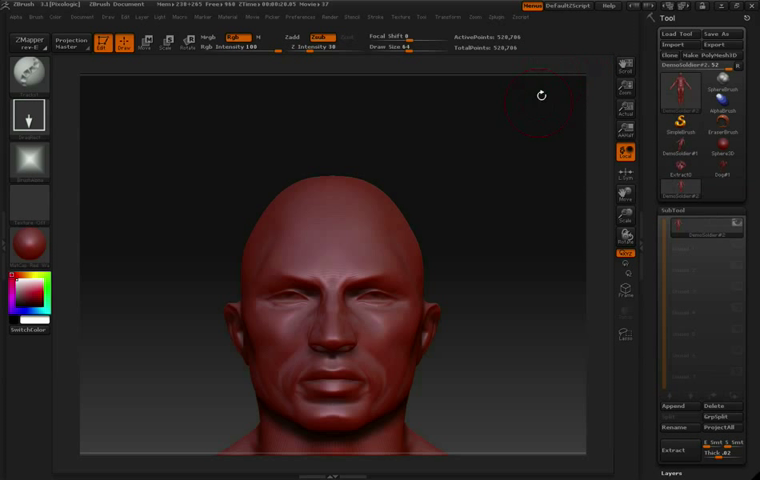
mouse_move(482, 186)
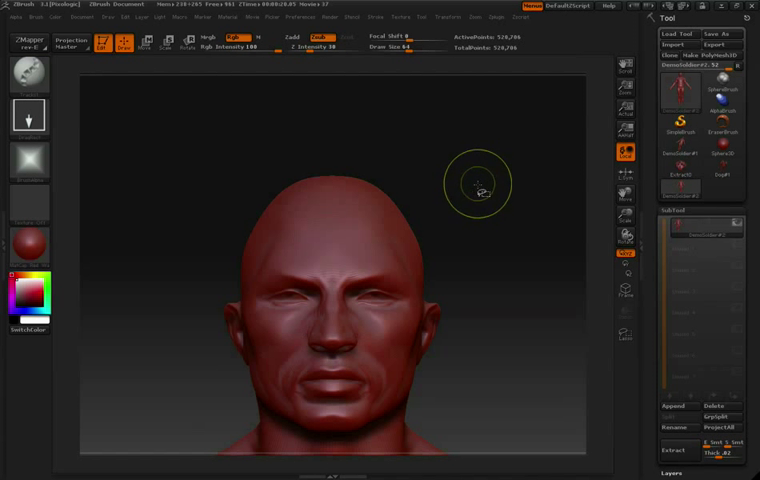
mouse_move(216, 144)
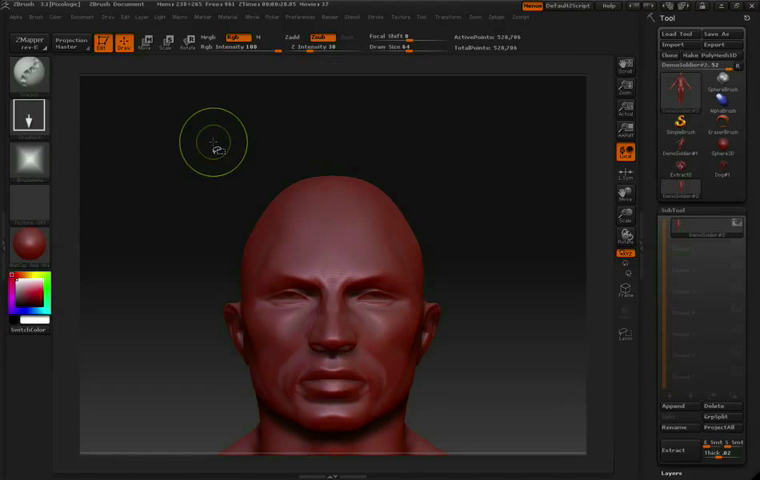
Hide the face and neck with a Ctrl+Shift drag so only the skull dome stays visible.
drag(216, 144, 268, 188)
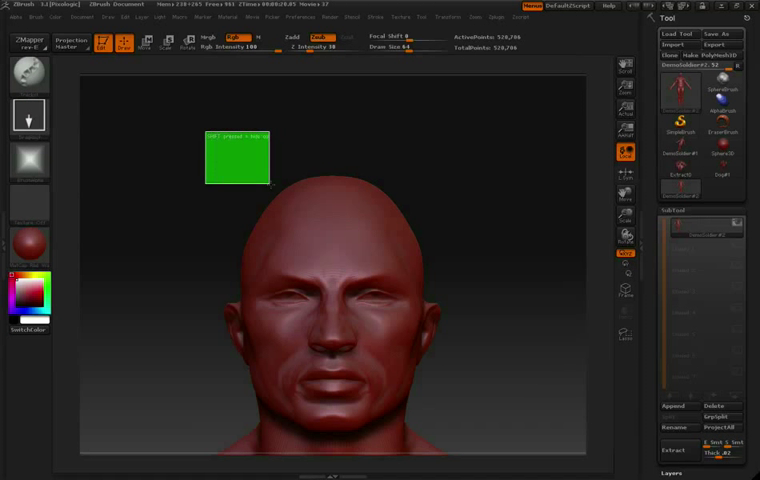
drag(270, 184, 476, 270)
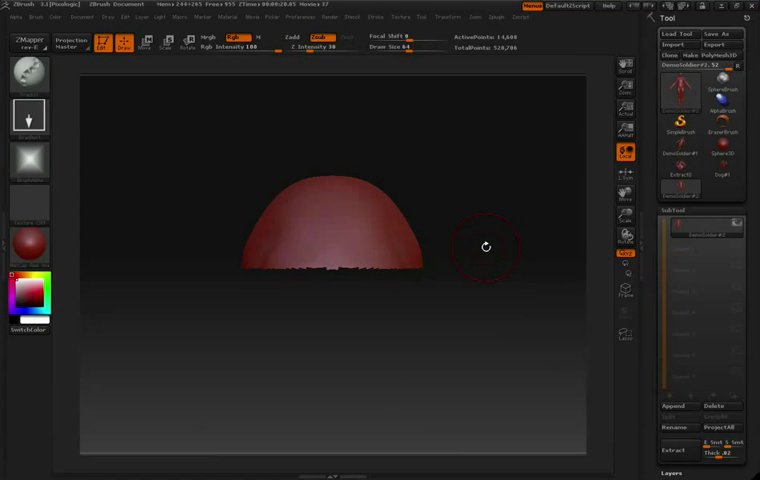
mouse_move(464, 228)
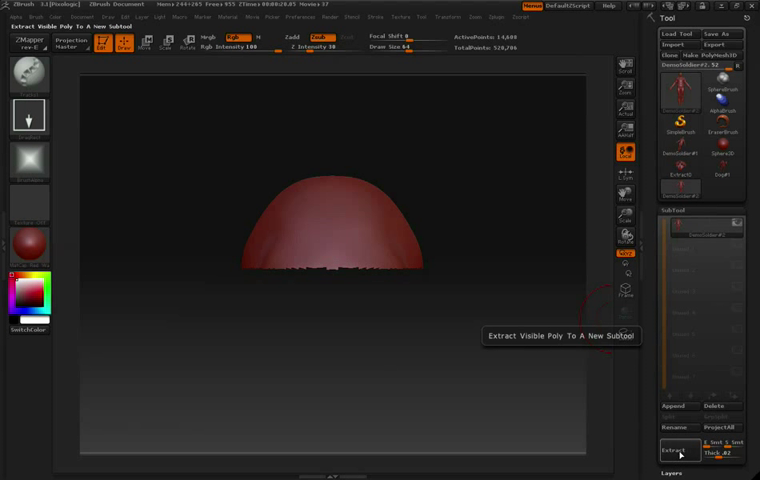
Extract the visible skull dome into a new subtool via Tool > SubTool.
click(676, 450)
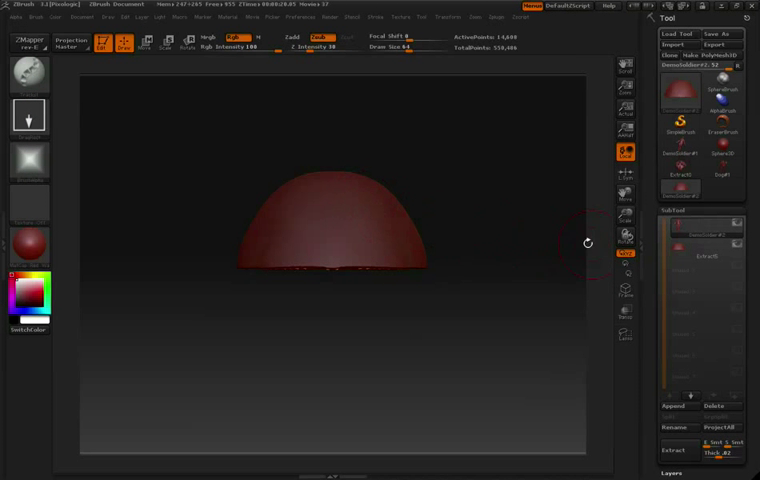
mouse_move(468, 216)
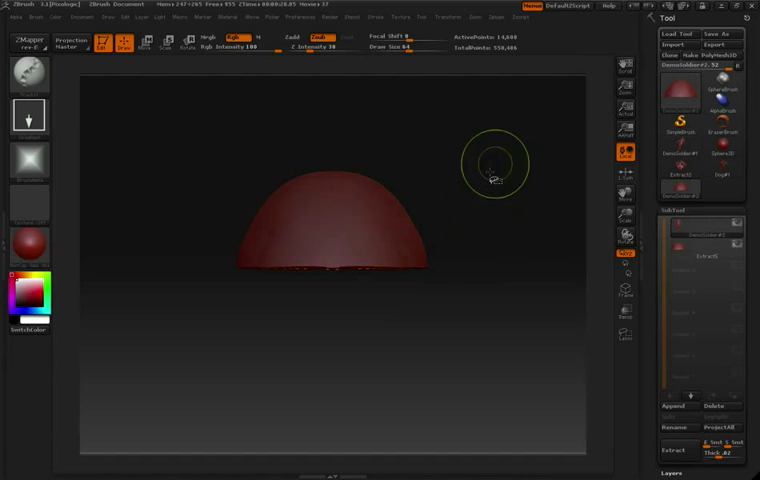
mouse_move(520, 164)
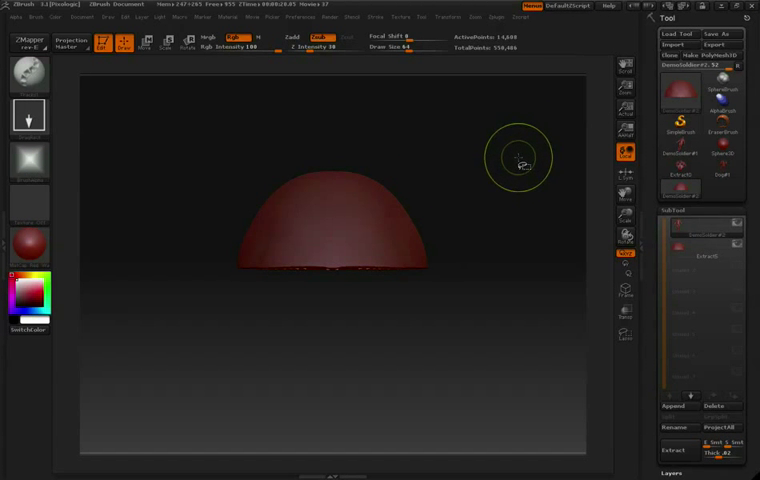